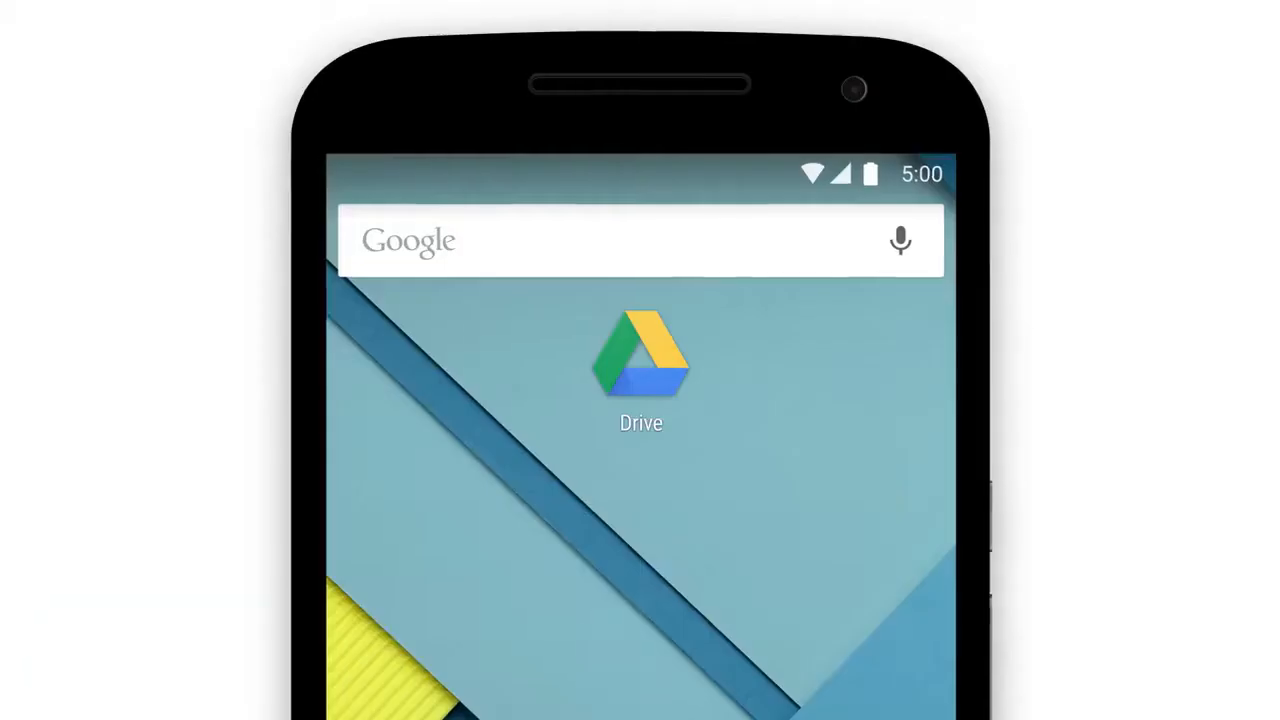
Step: Launch Google Drive from the Android home screen icon
click(640, 360)
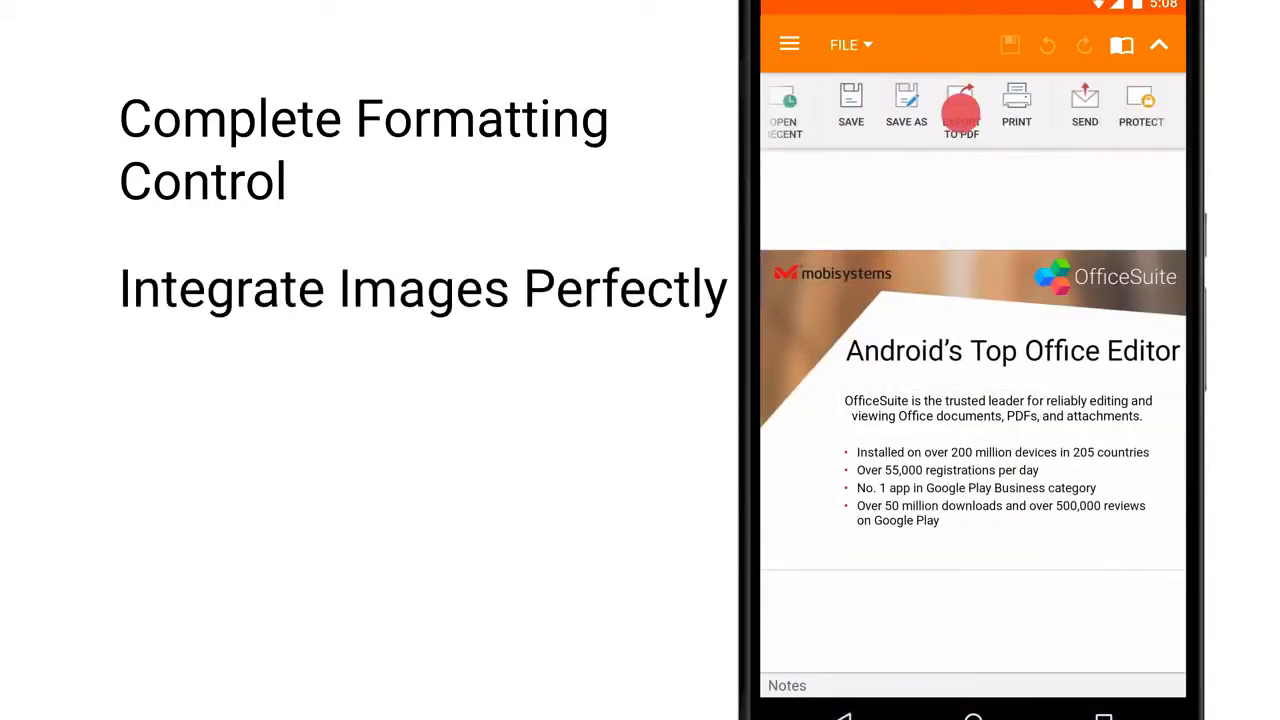
Step: Export the open OfficeSuite document to PDF from the File menu
click(960, 104)
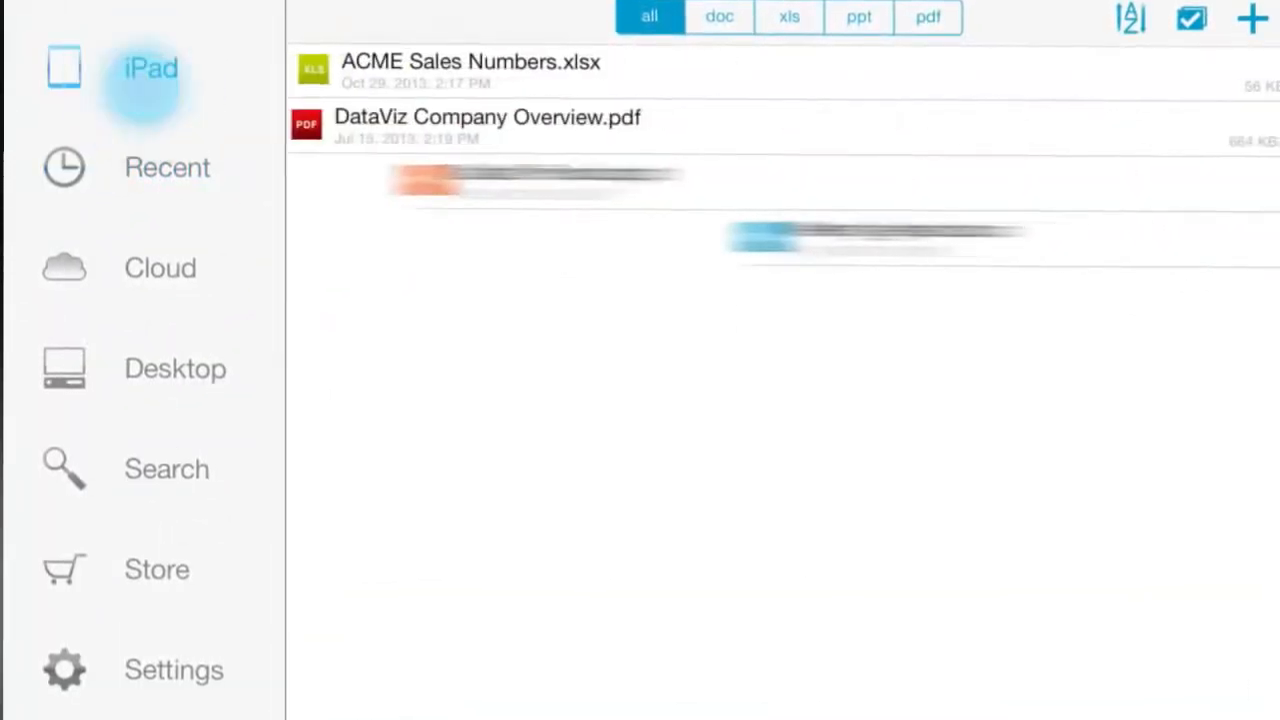
click(174, 368)
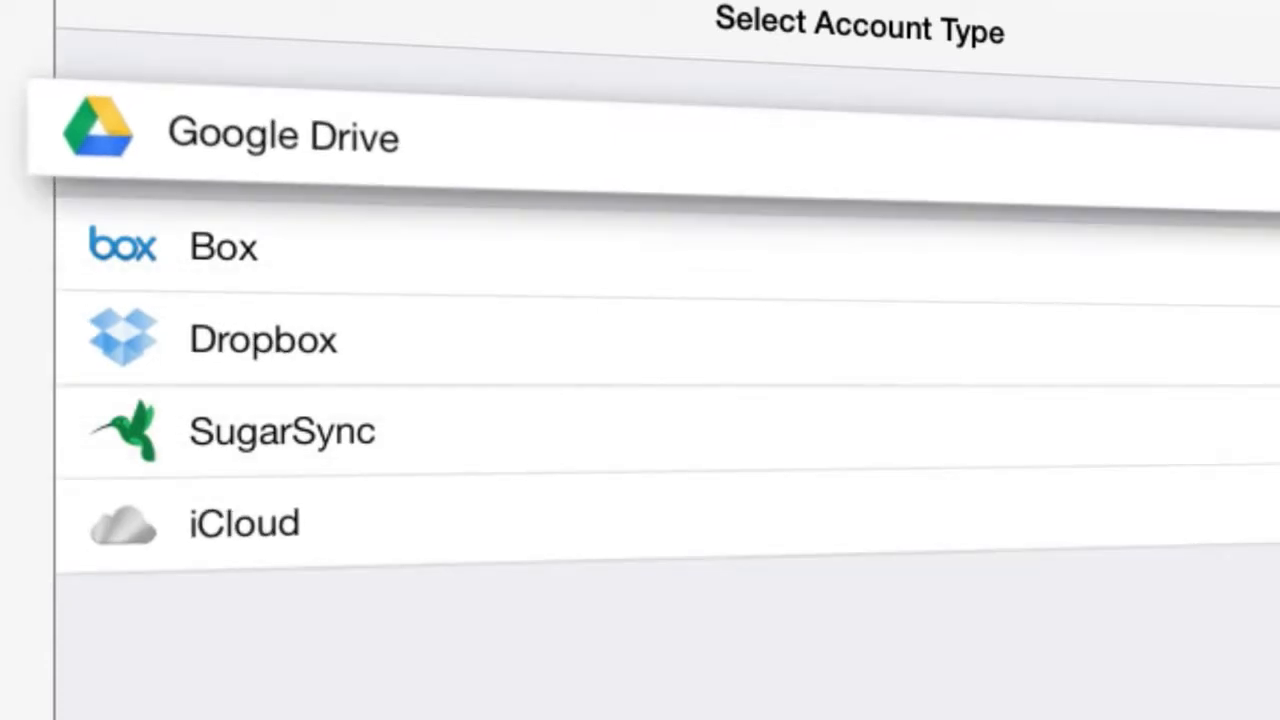
click(262, 338)
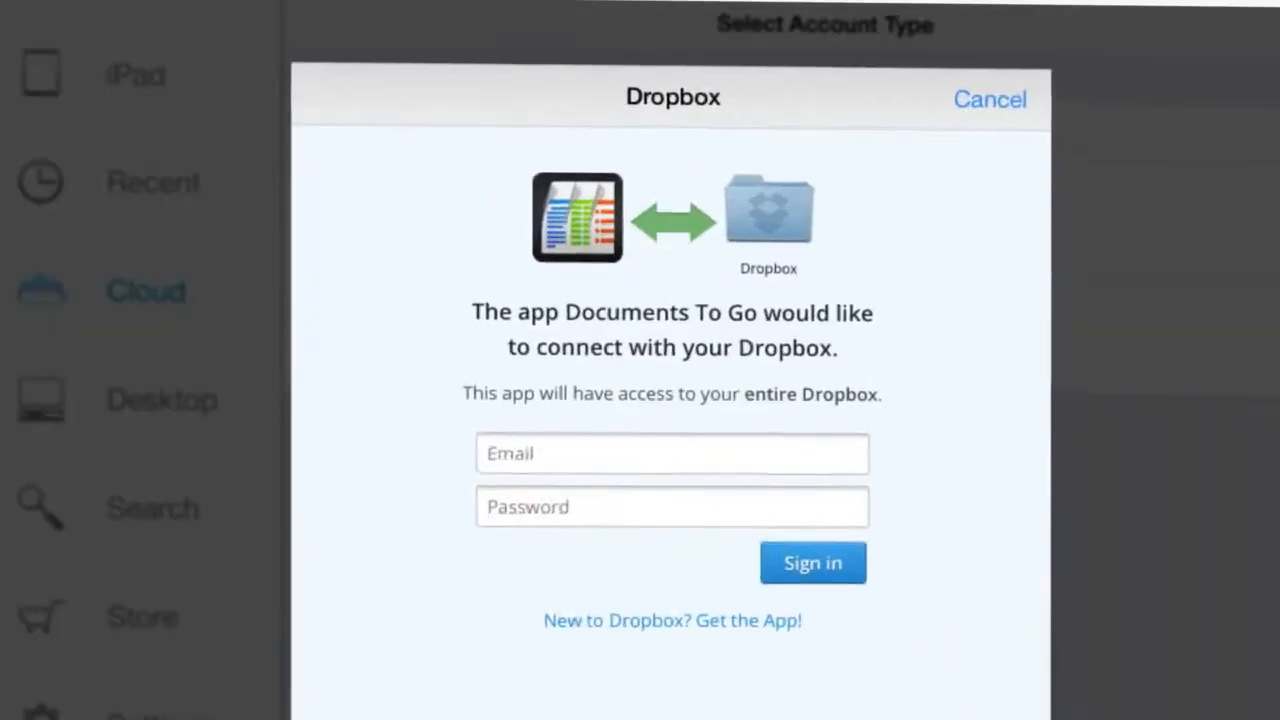
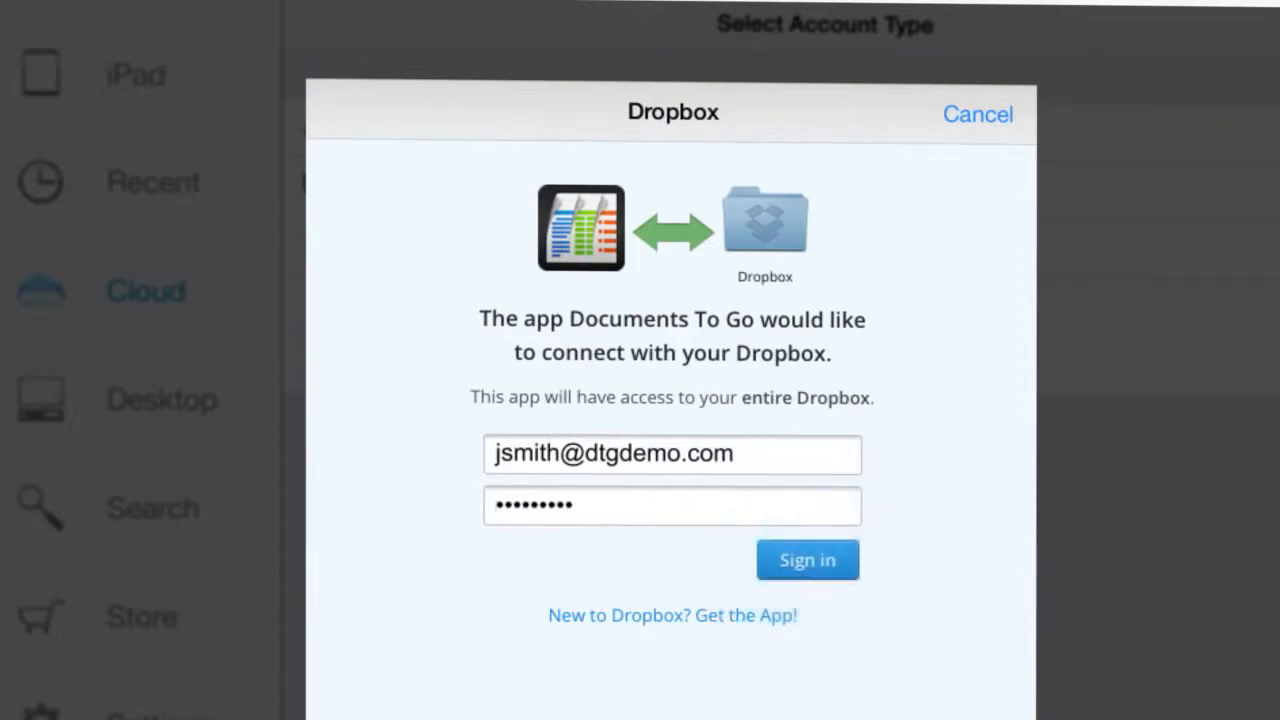
click(808, 560)
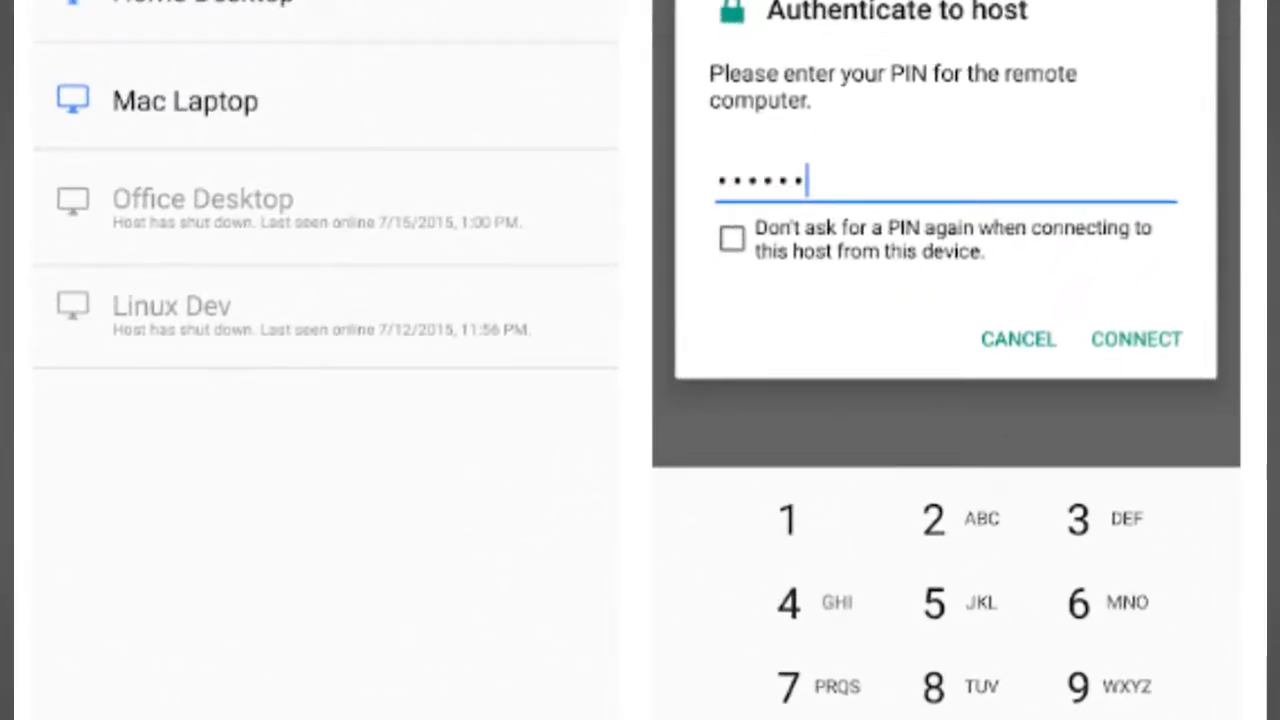
Step: Confirm the host PIN and connect to the remote computer's desktop
click(1132, 340)
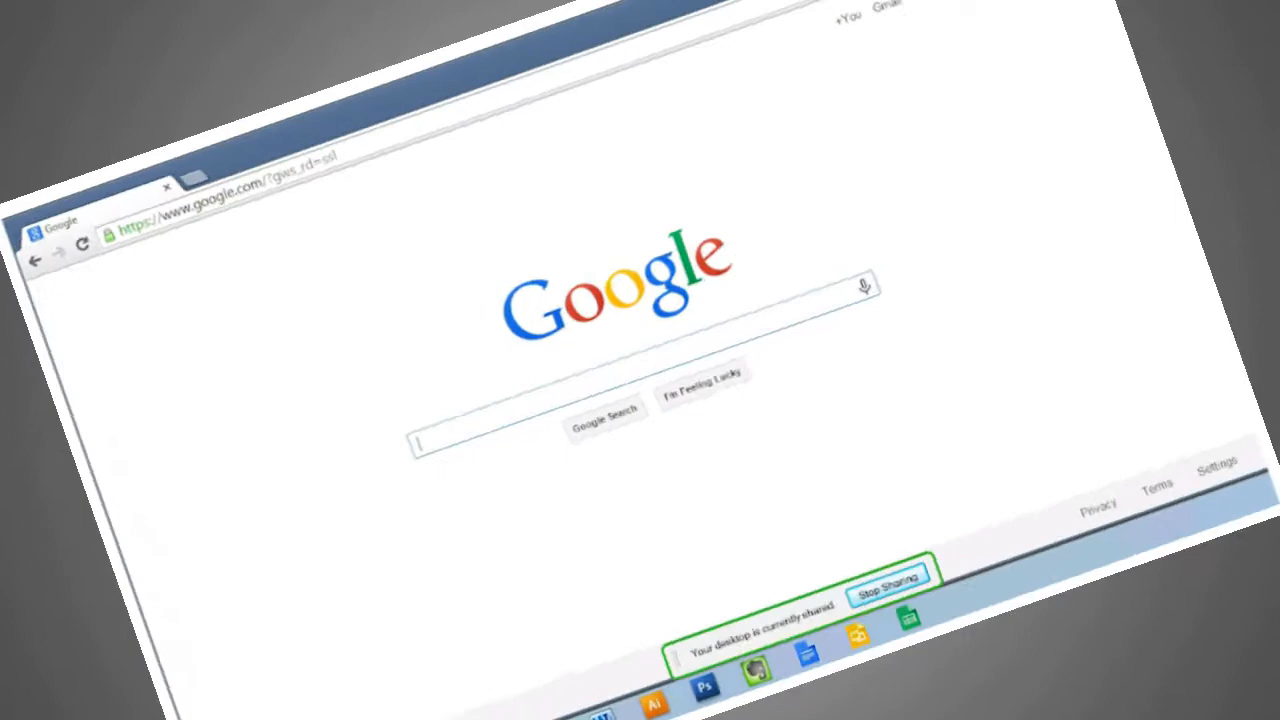